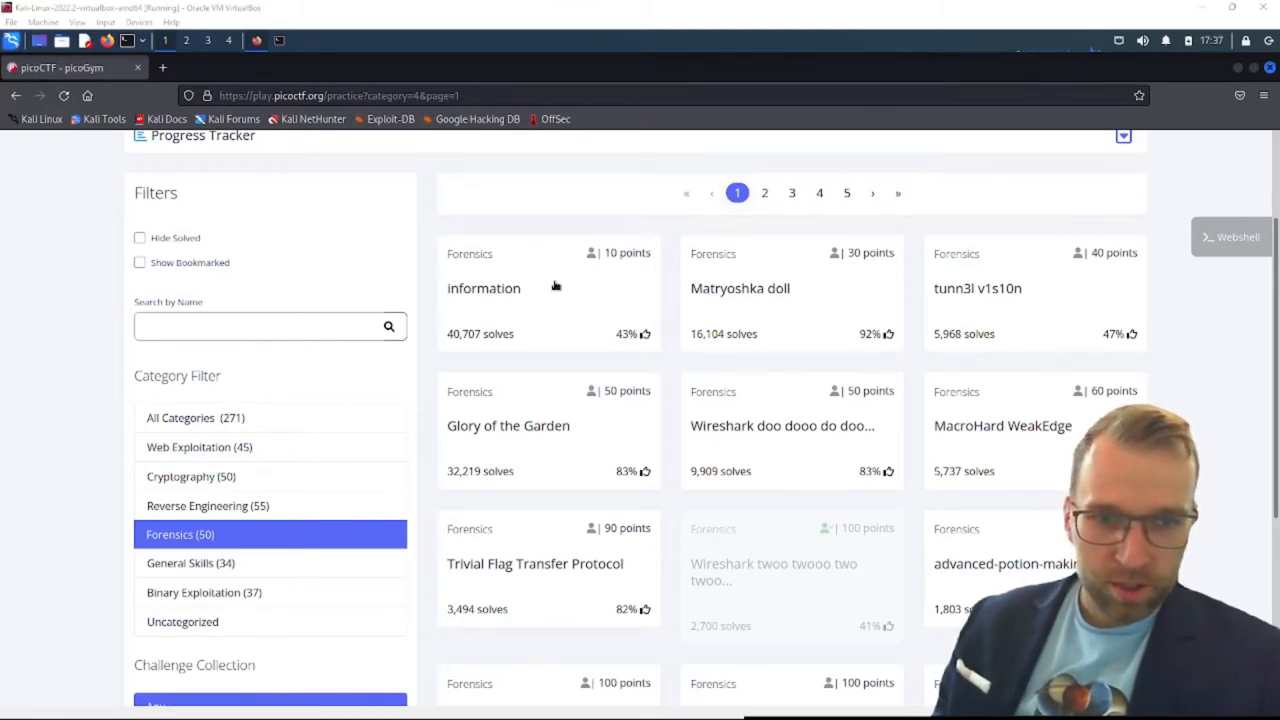
Step: View the 'information' challenge description and briefly look at its linked cat.jpg file
click(484, 288)
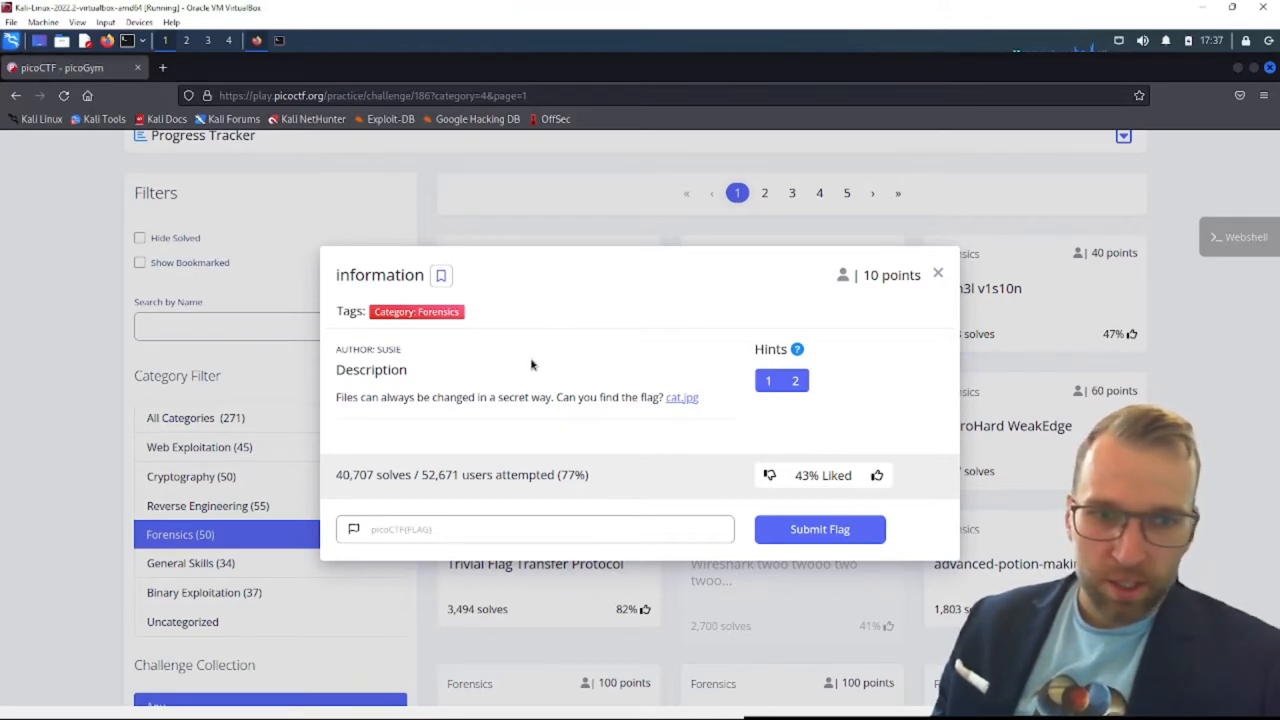
click(682, 396)
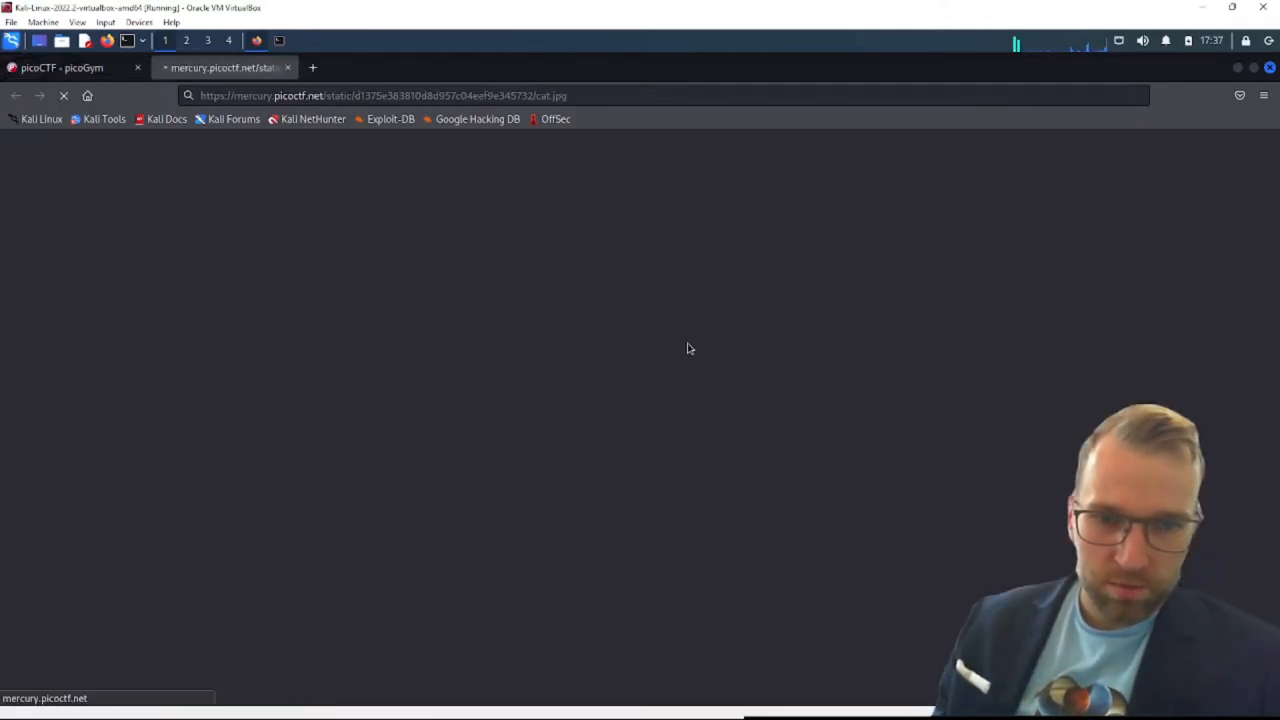
click(60, 68)
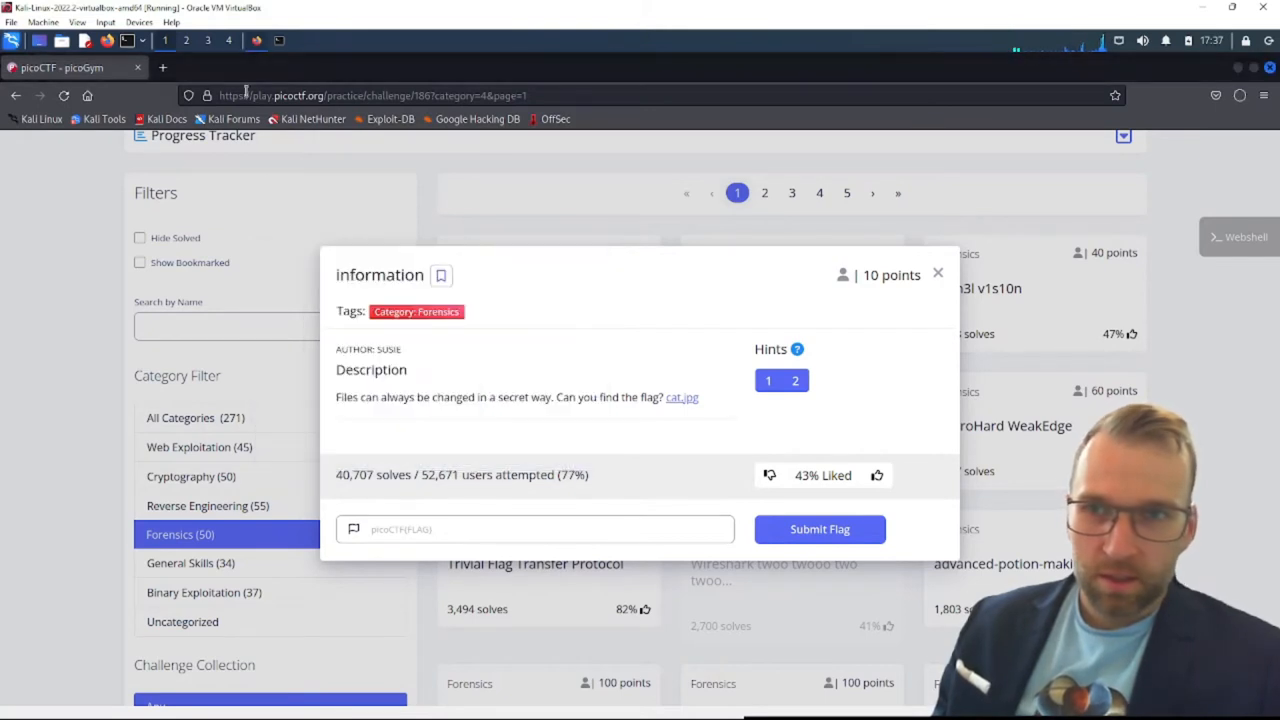
mouse_move(16, 96)
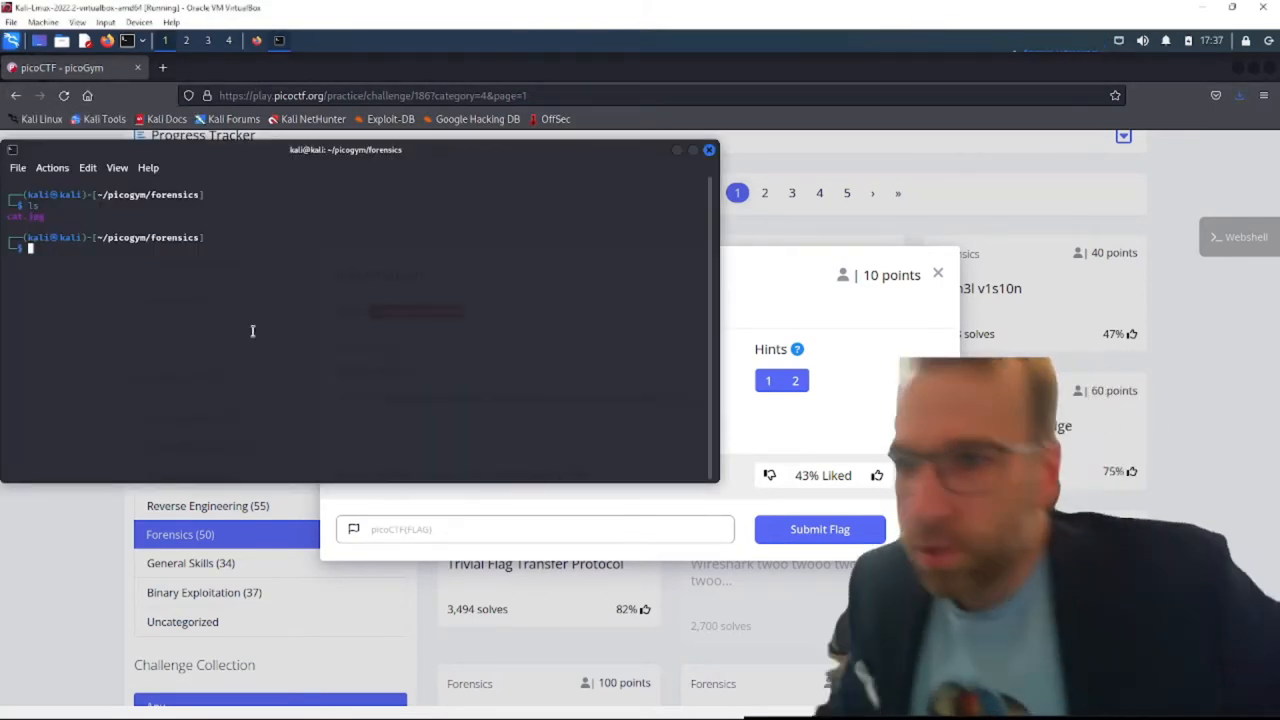
Step: Run 'strings cat.jpg' and grep its output for 'flag', finding nothing
text(file important_spreadsheet.xlsm)
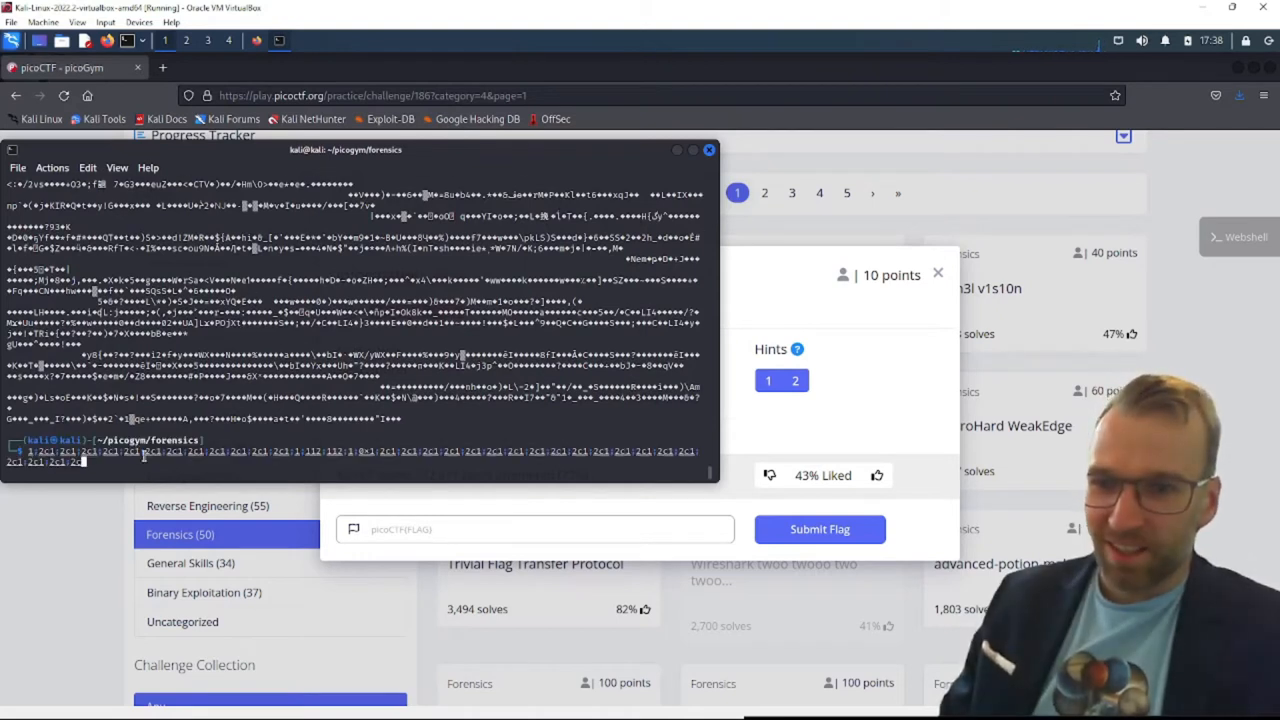
key(Return)
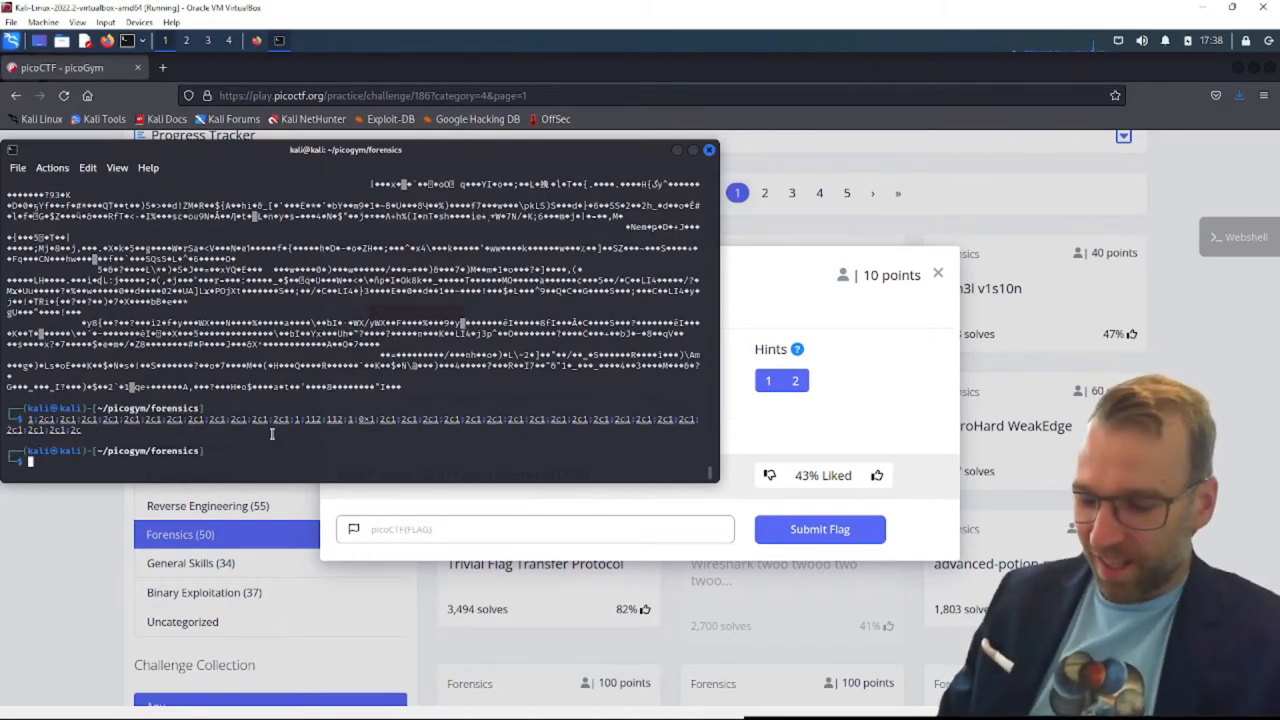
text(strings pp.xml)
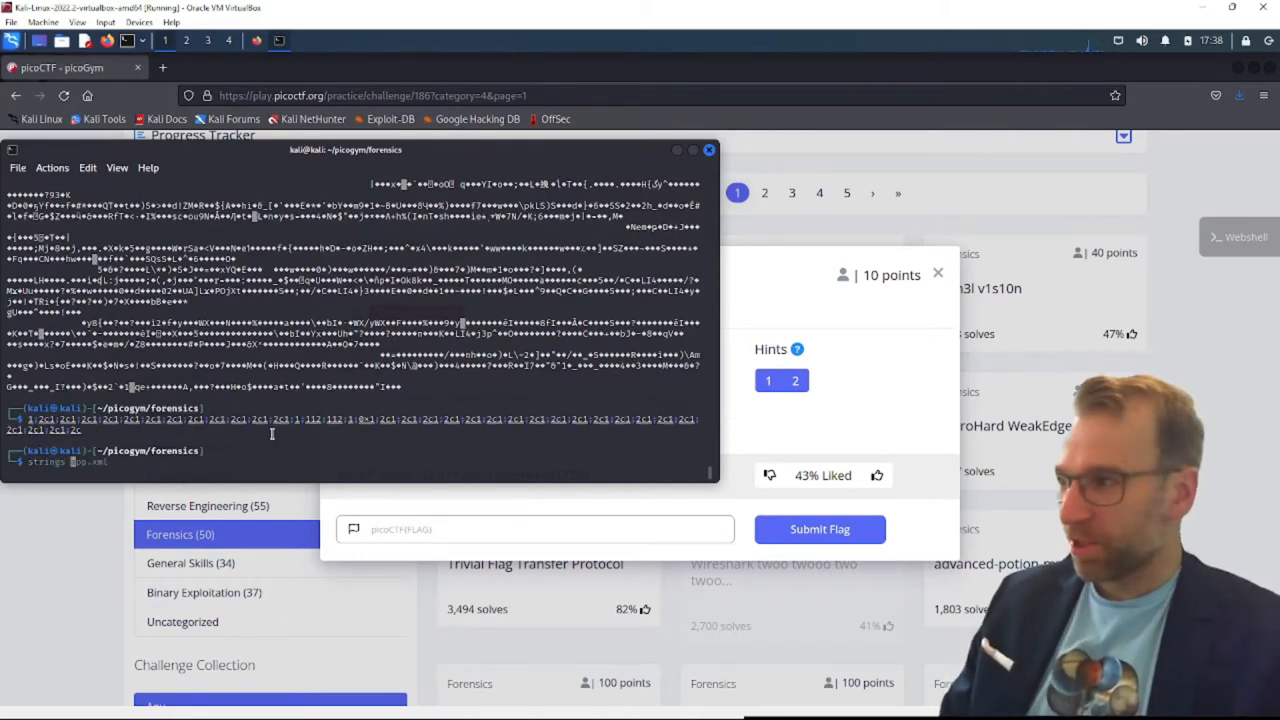
key(Return)
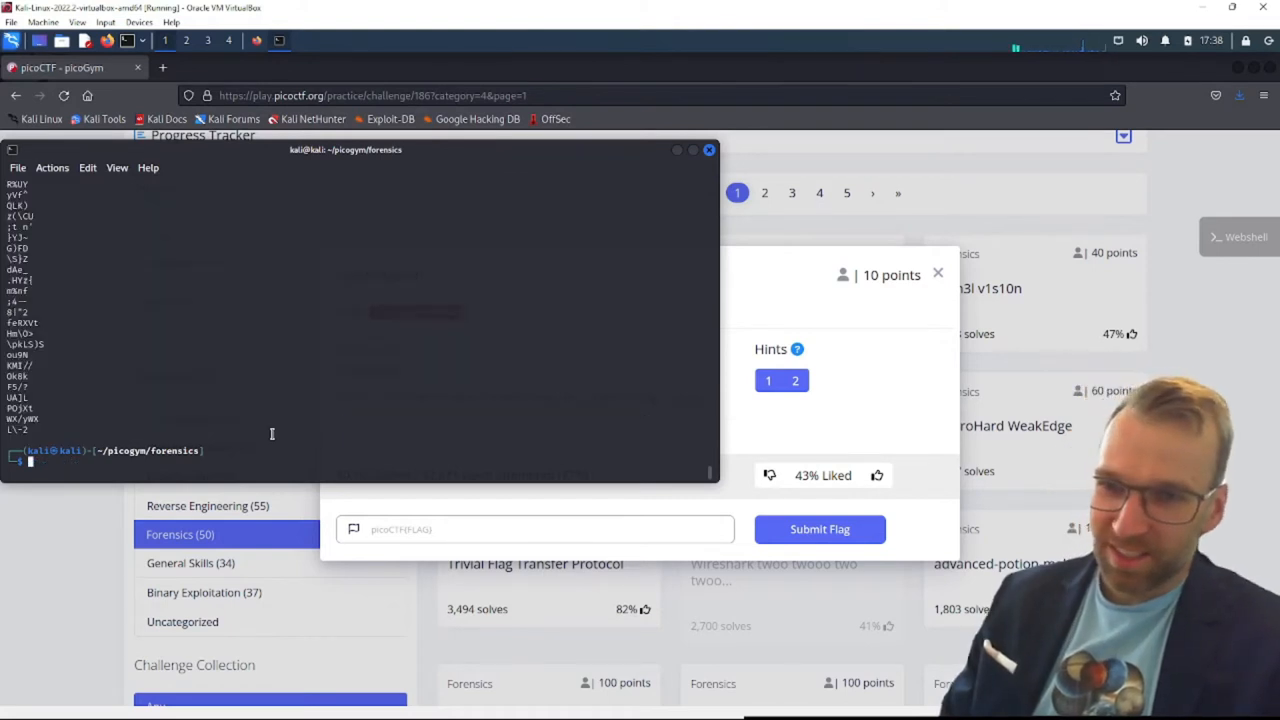
text(strings cat.jpg | grep flag)
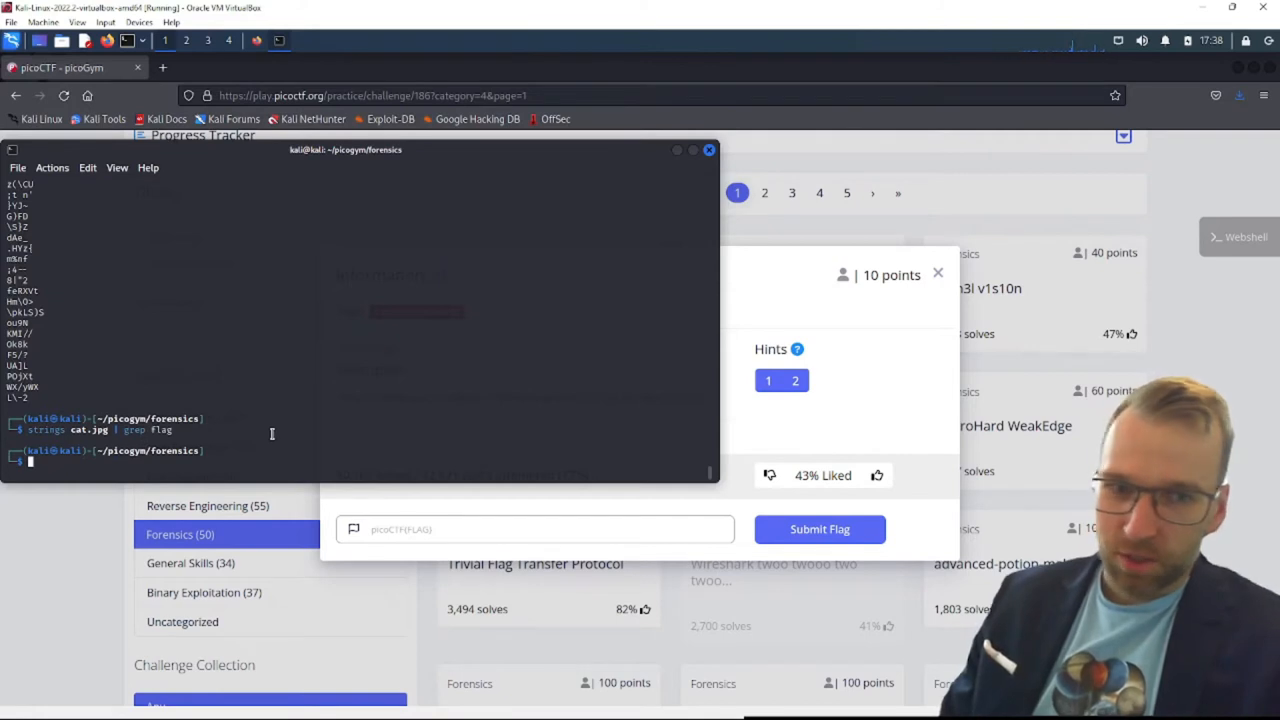
text(strings cat.jpg | grep flag)
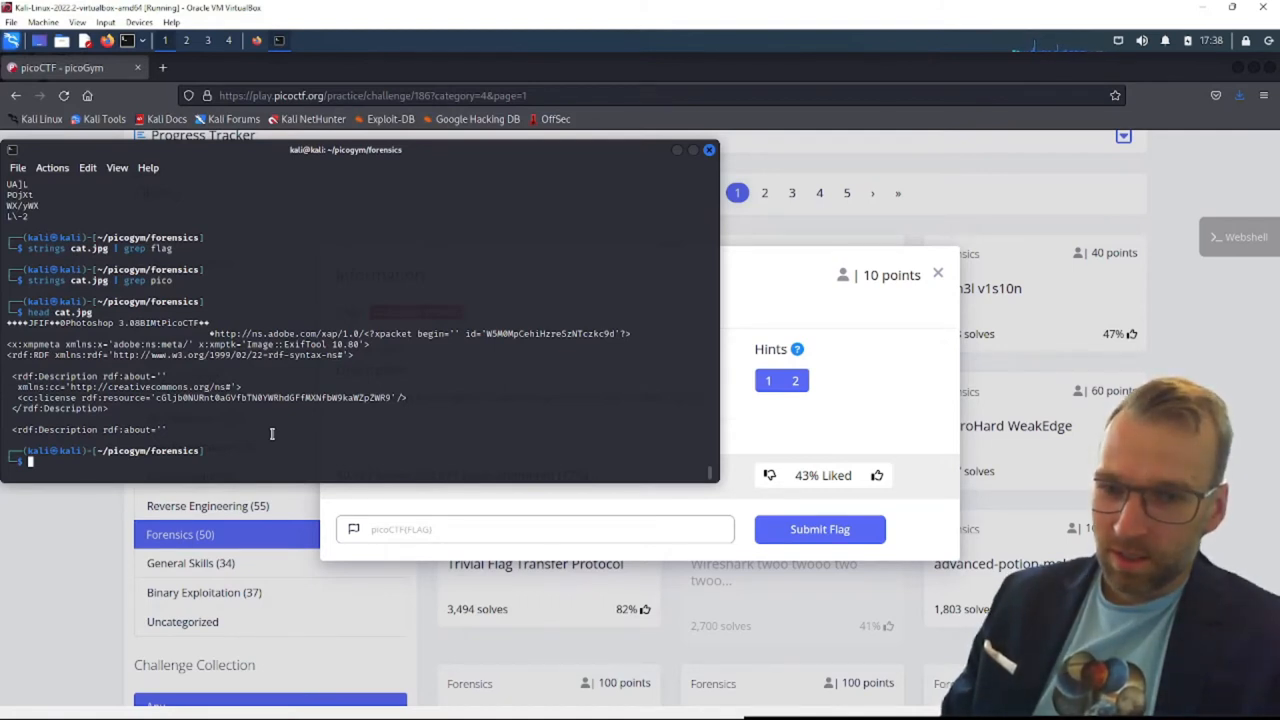
Step: Dump cat.jpg to reveal XMP metadata, then grep its strings for 'pico' with no match
text(cat cat.jpg | grep pico)
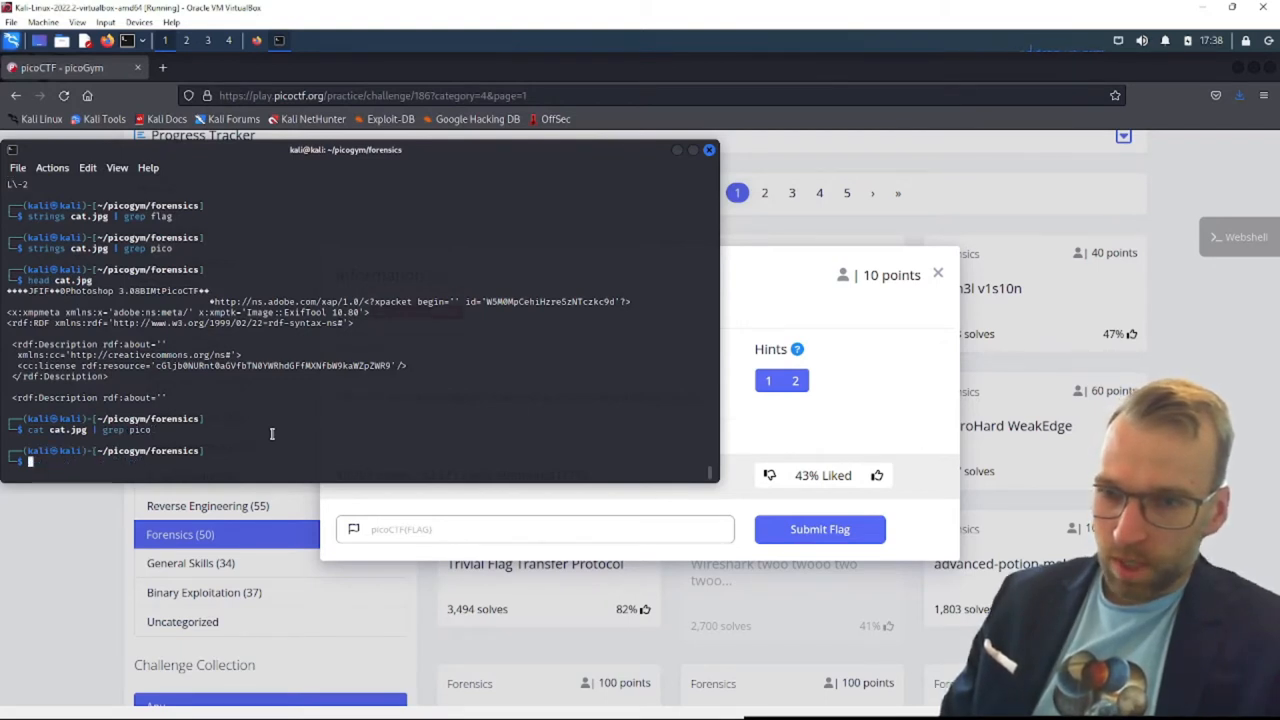
text(strings cat.jpg | grep pico)
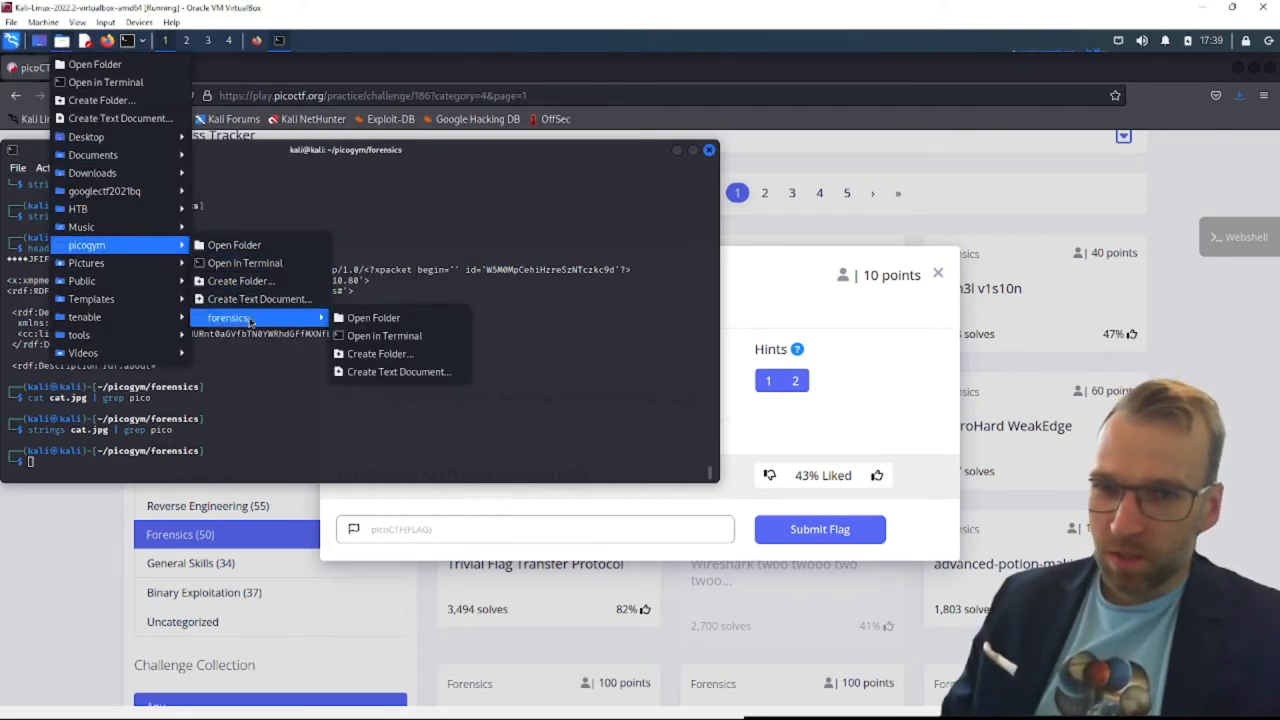
Step: Browse the forensics folder and view cat.jpg, a kitten photo, then close it
click(372, 316)
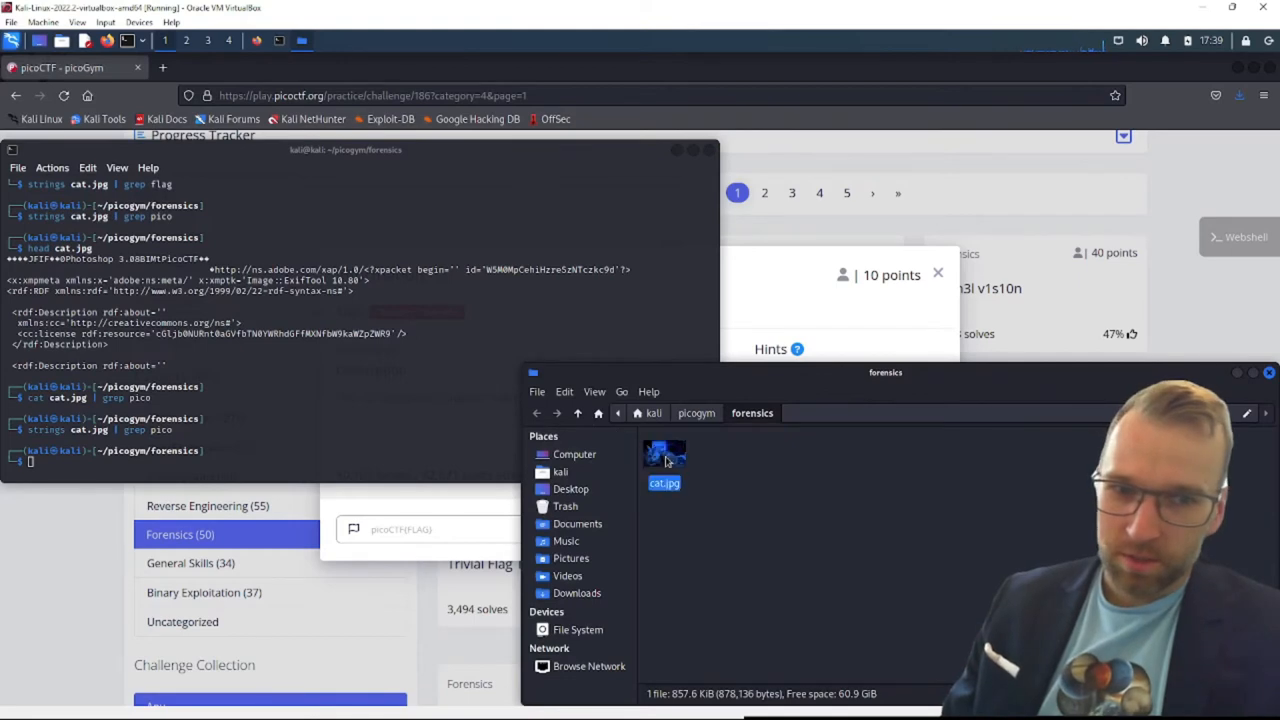
double_click(664, 456)
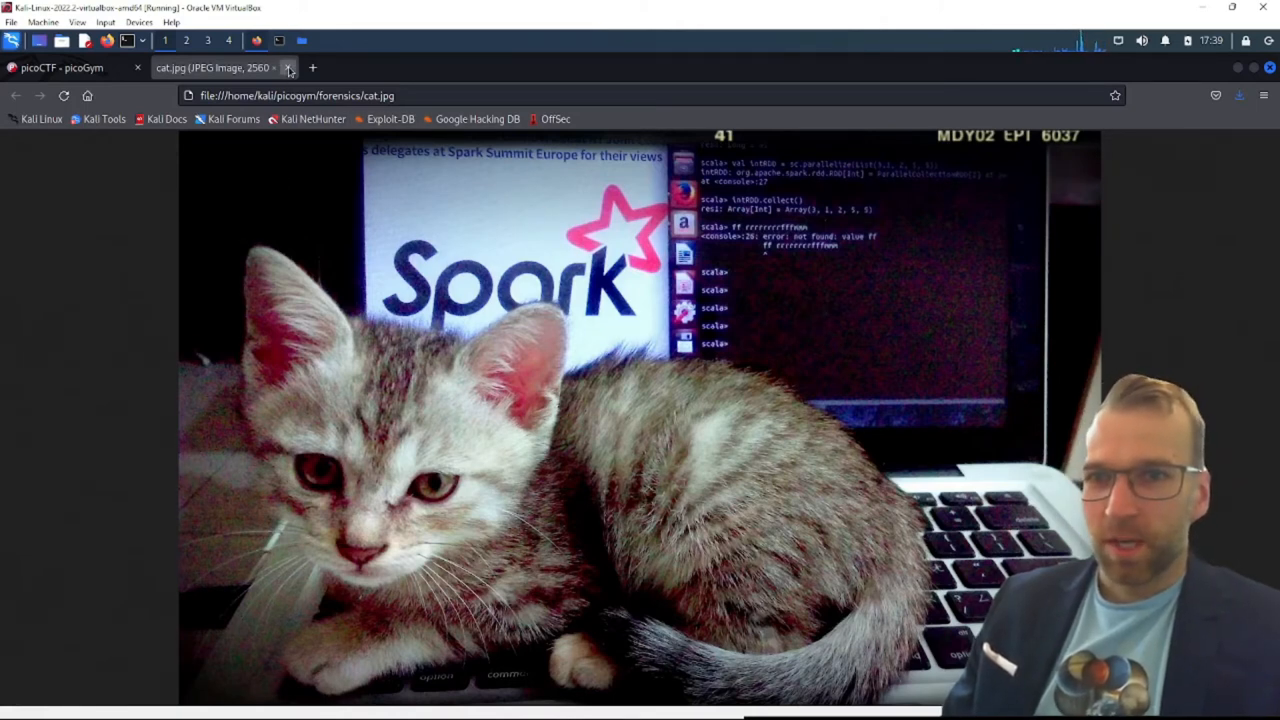
click(288, 68)
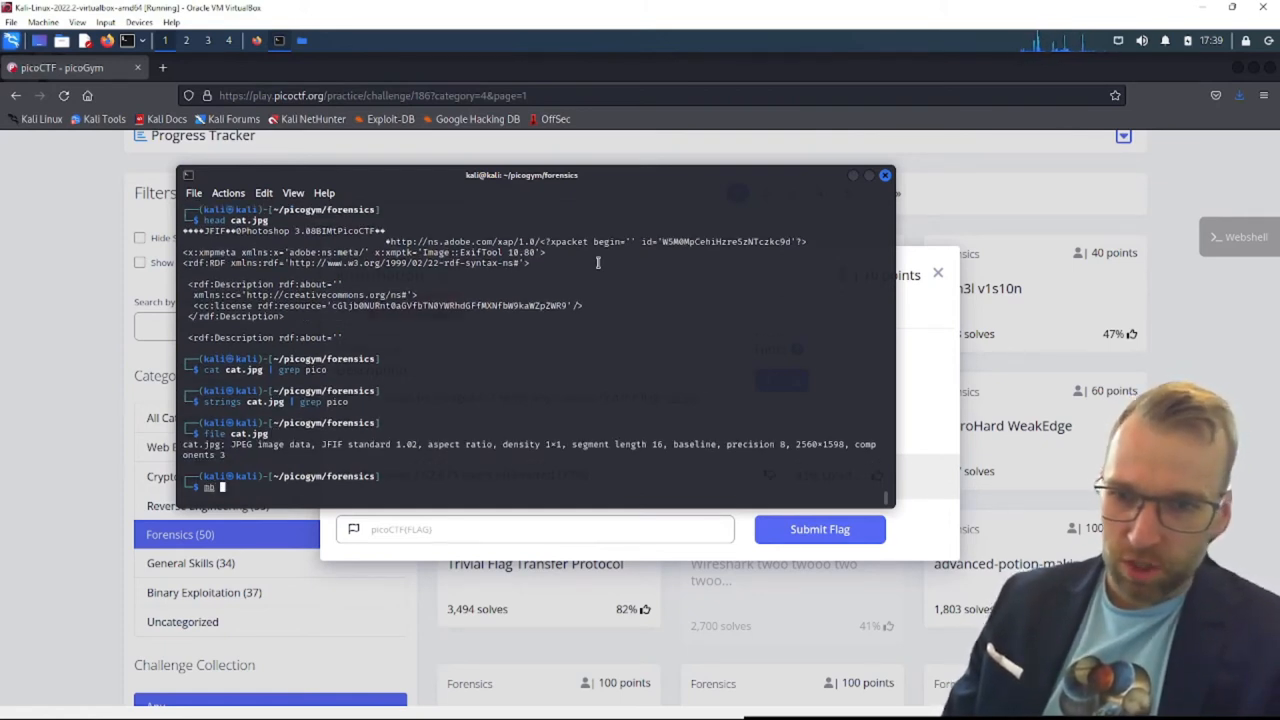
Step: Run 'file cat.jpg', which reports JPEG image data, JFIF standard 1.02
text(v cat.jpg ../picogym/forensics)
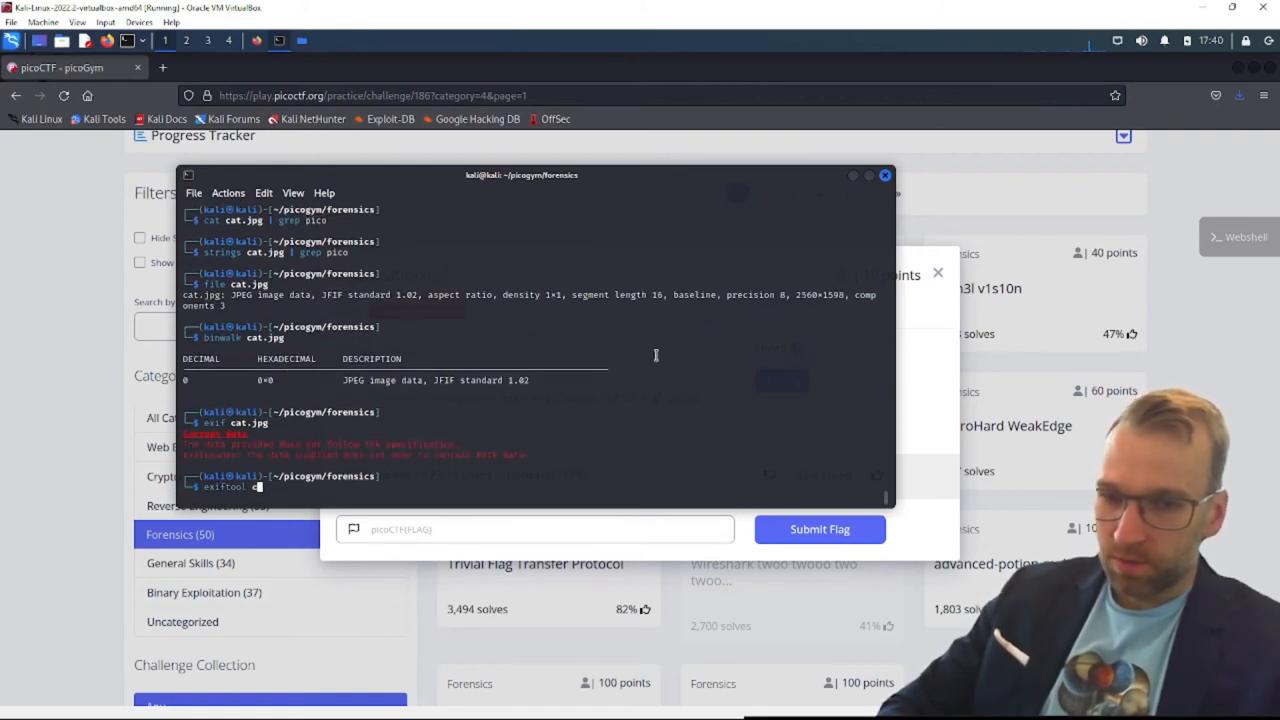
Step: List cat.jpg's metadata with exiftool, exposing the base64 License value, and search for CyberChef
key(Return)
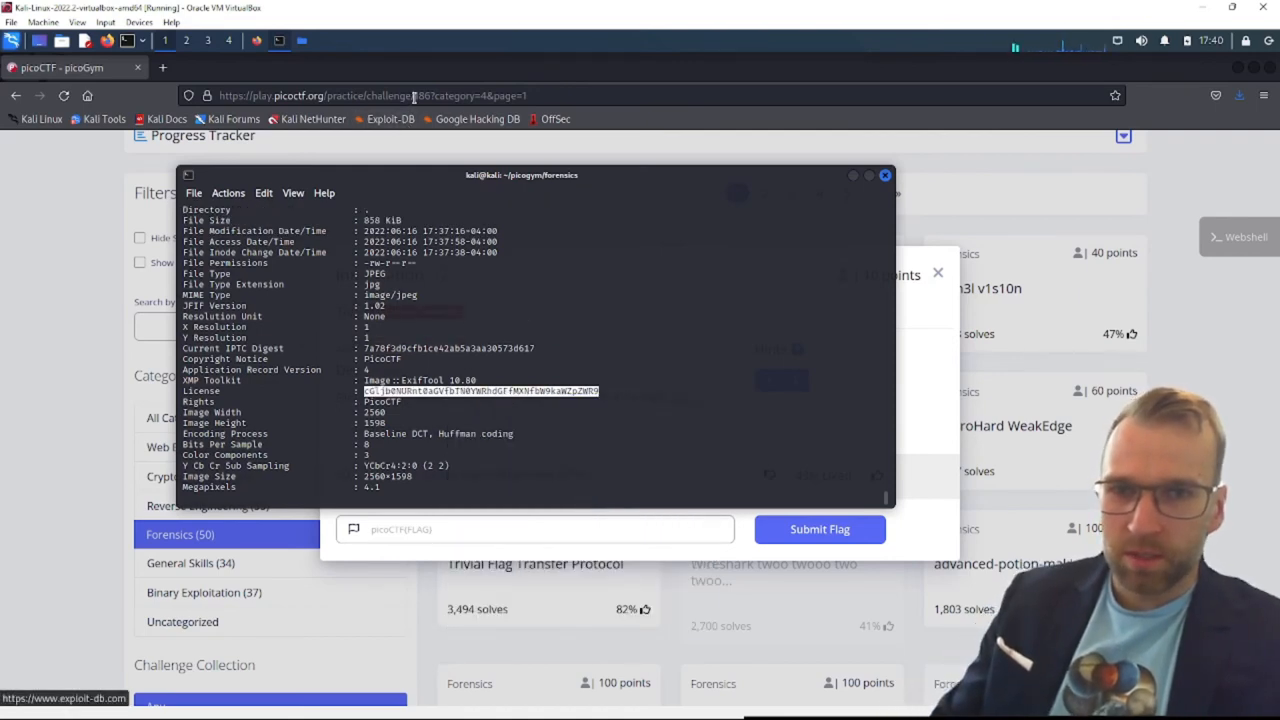
text(cyberchef)
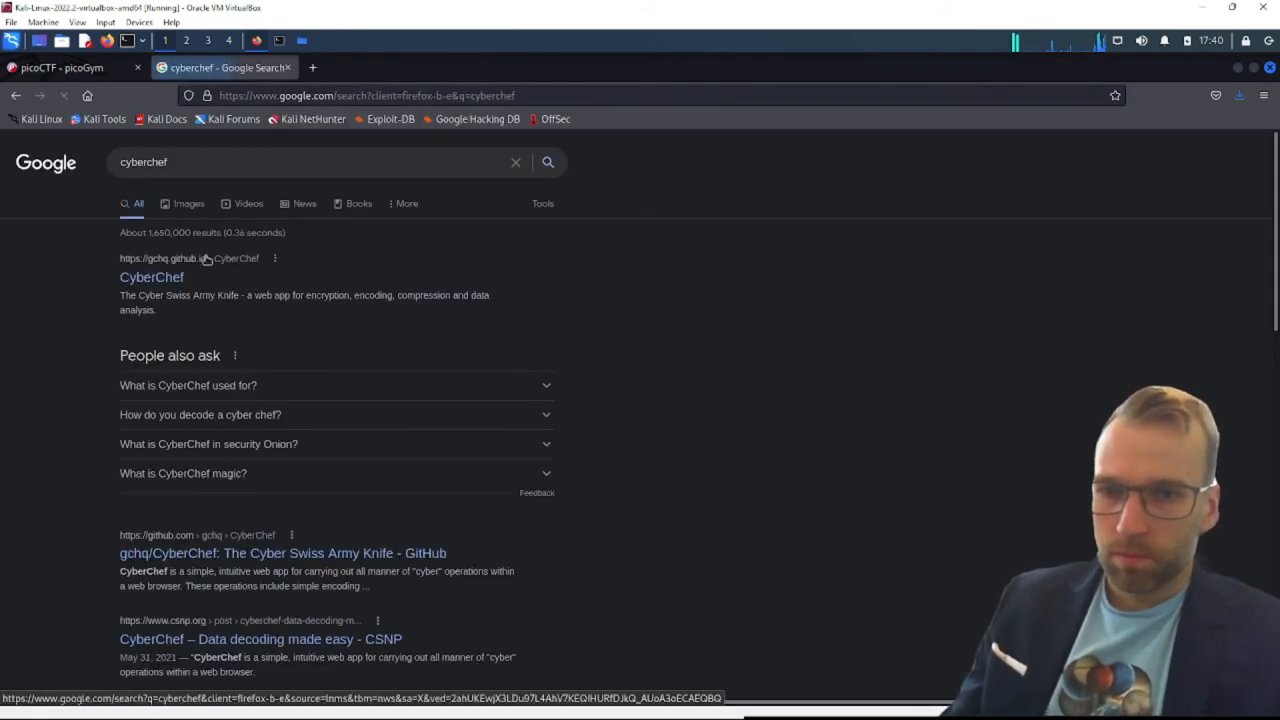
Step: Decode the License string with CyberChef's From Base64 into the picoCTF flag and return to picoGym
click(152, 276)
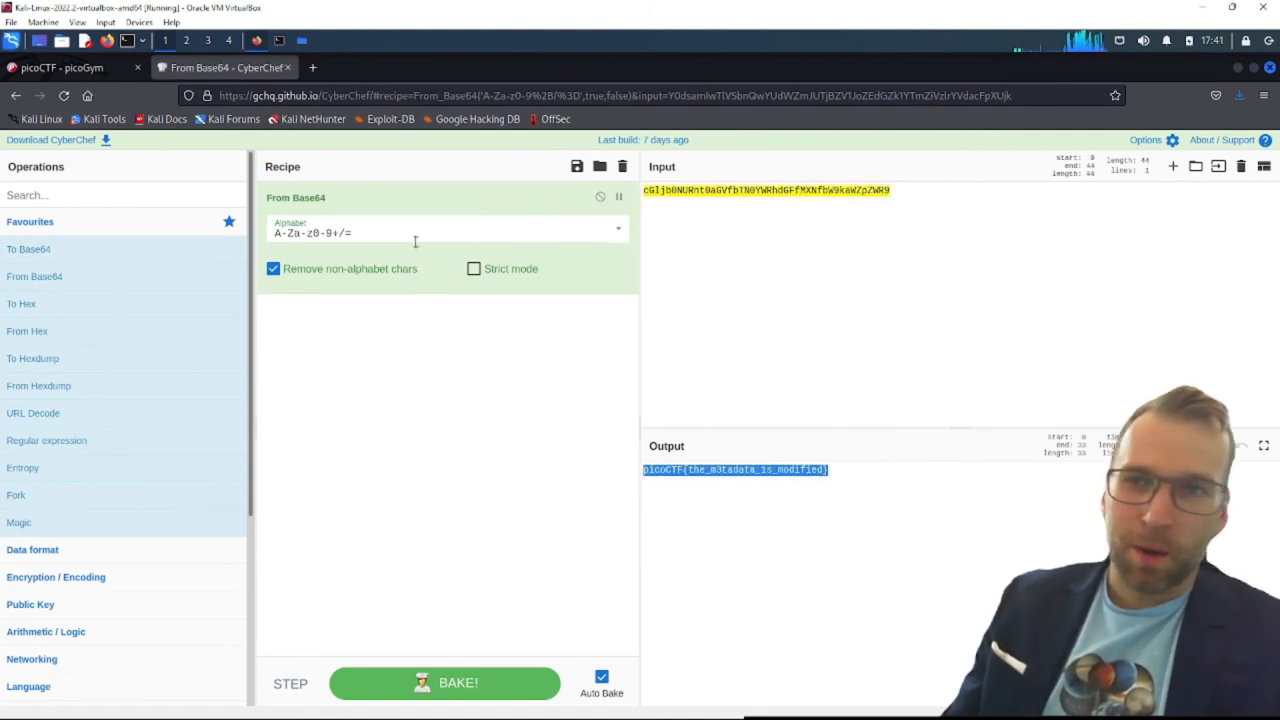
click(64, 68)
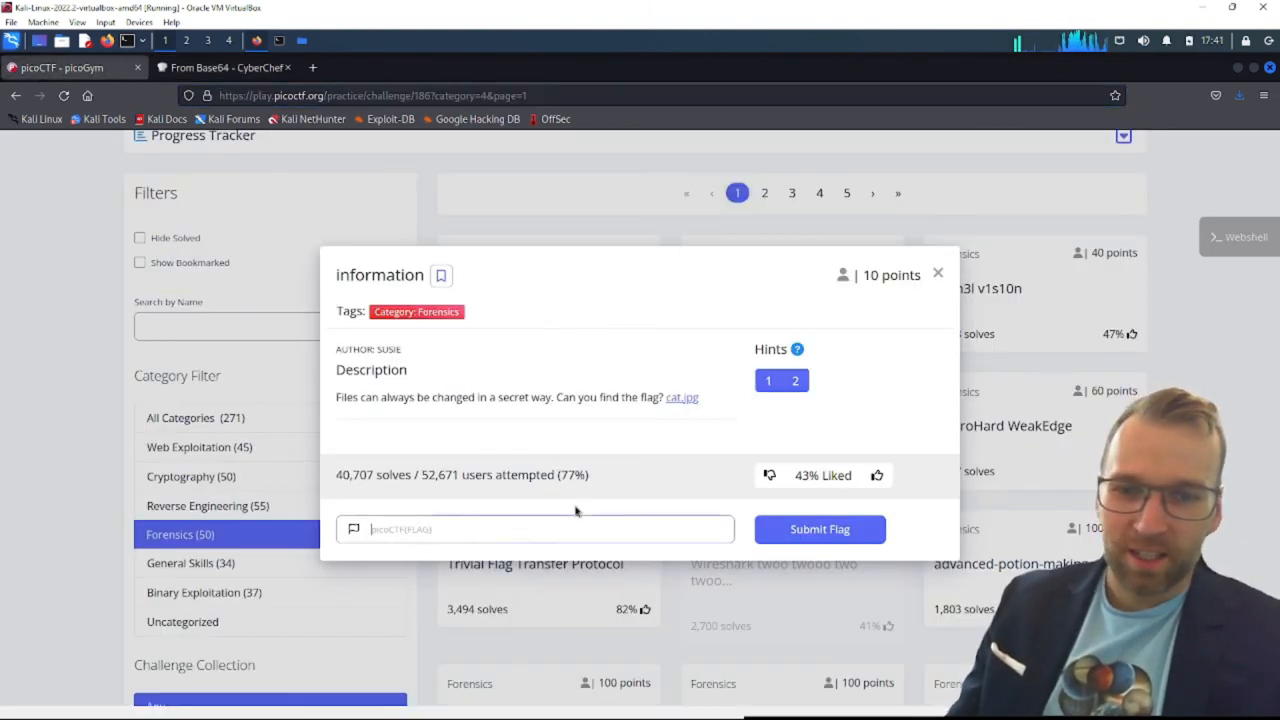
Step: Submit the decoded flag for 10 points and close the solved challenge dialog
click(820, 528)
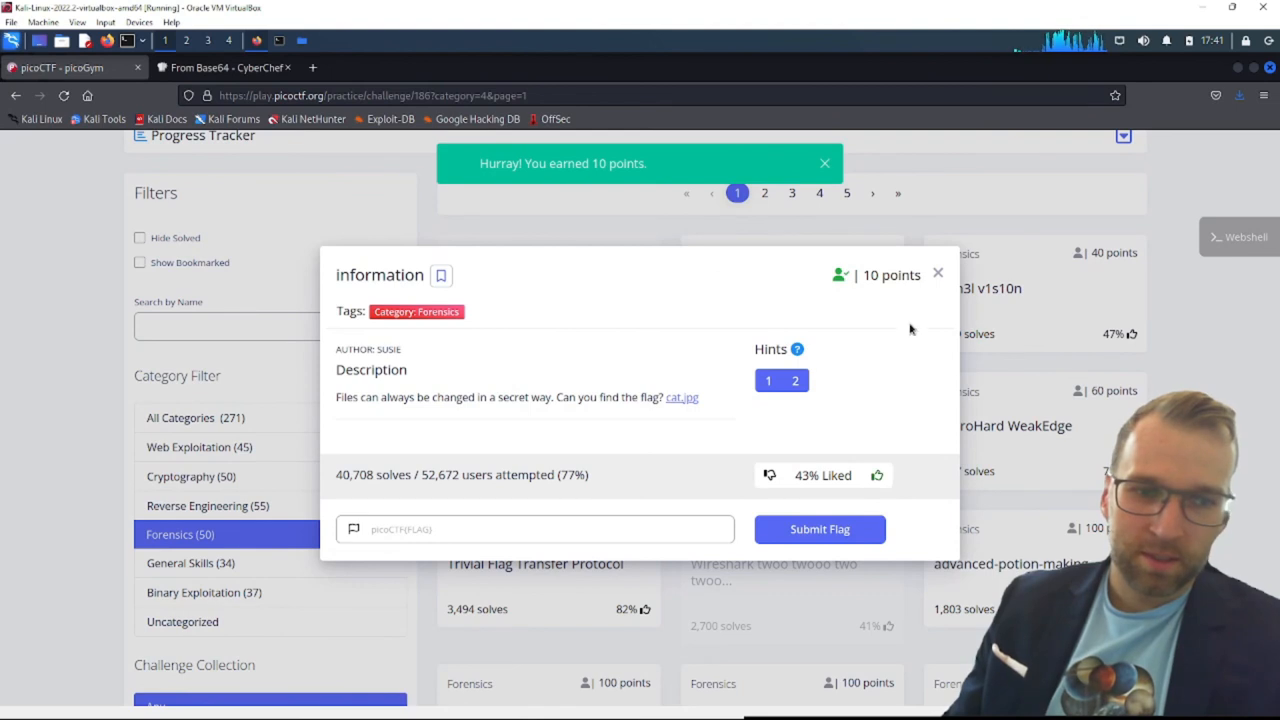
click(936, 272)
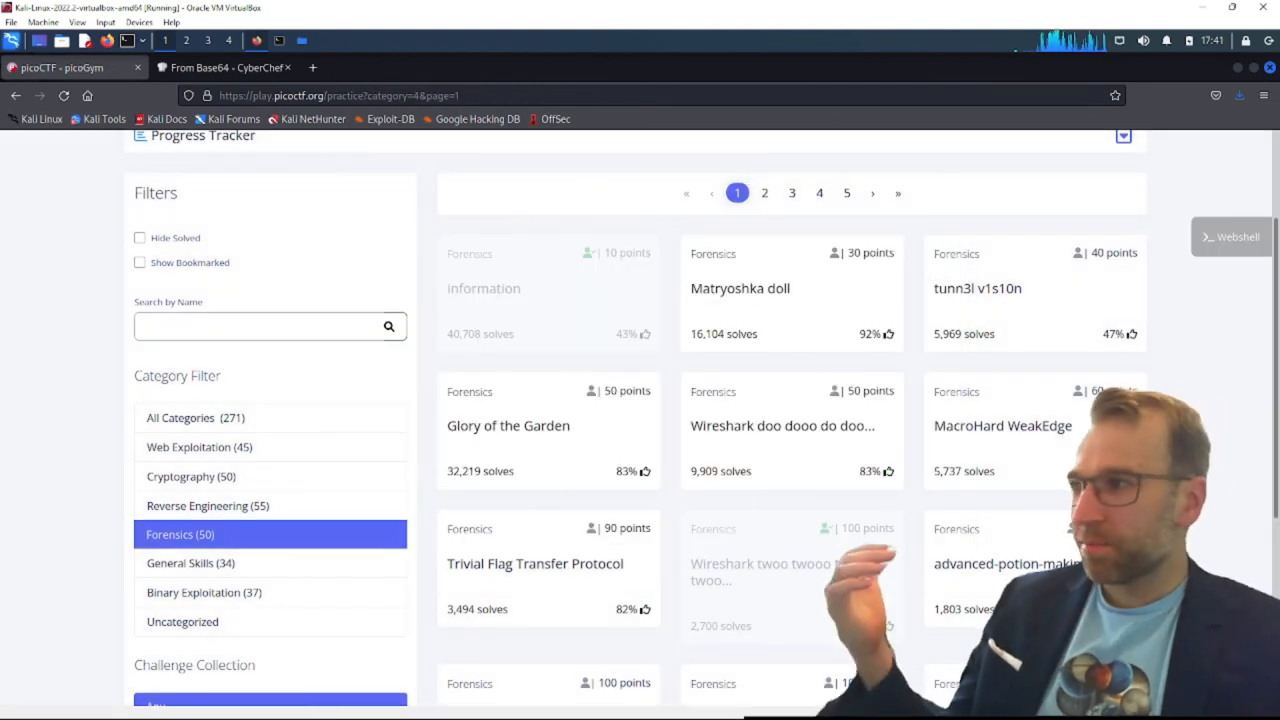